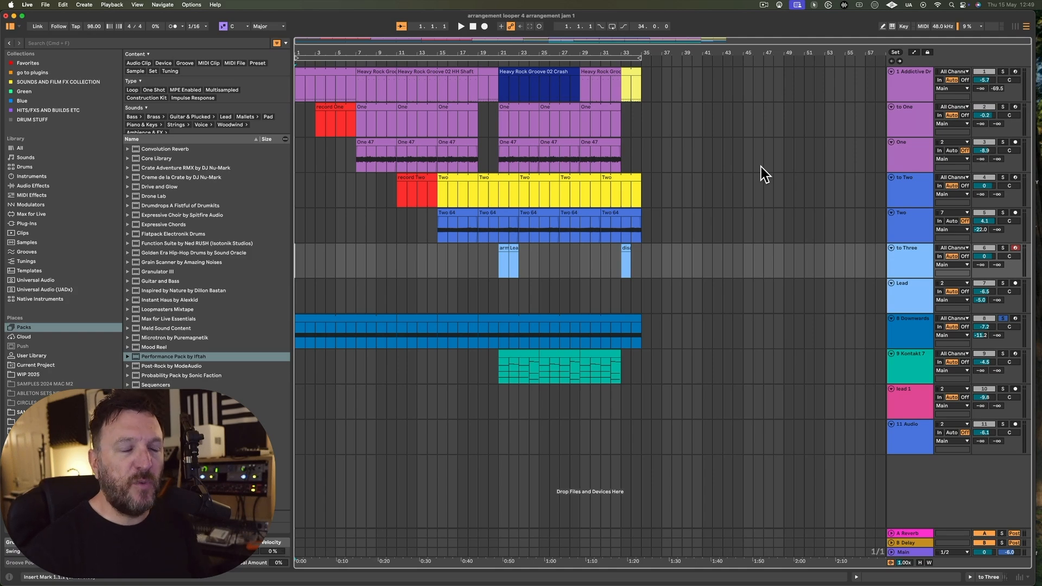
# Expand Performance Pack by Iftah in the Packs browser to list its four devices.
pyautogui.click(173, 356)
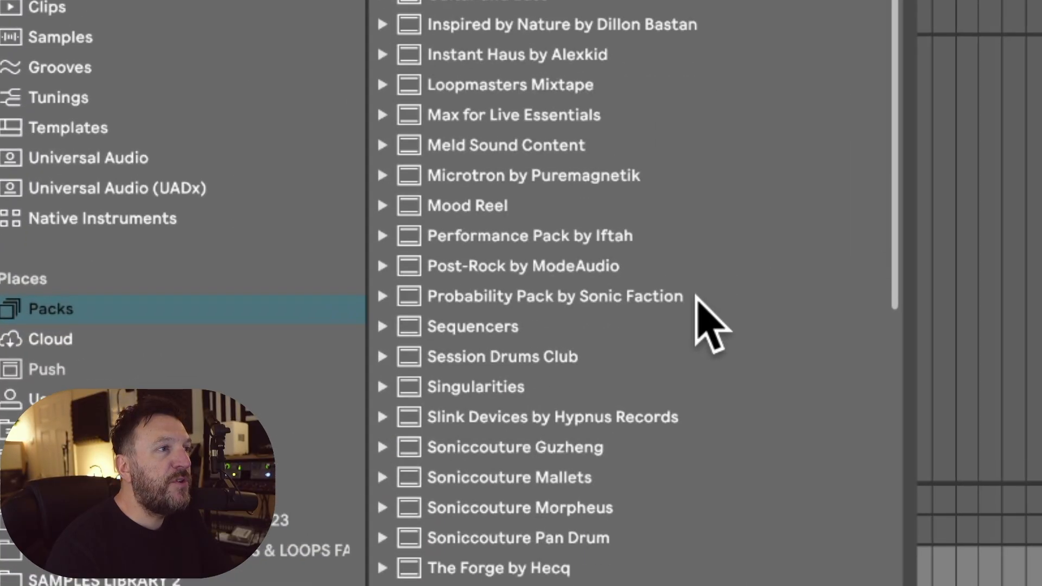
pyautogui.click(529, 235)
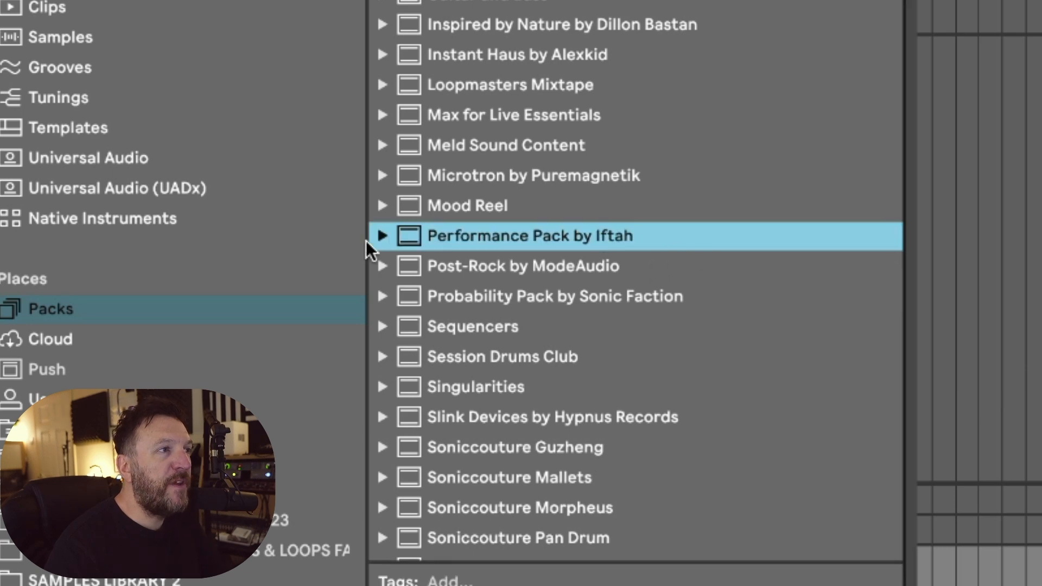
pyautogui.click(382, 236)
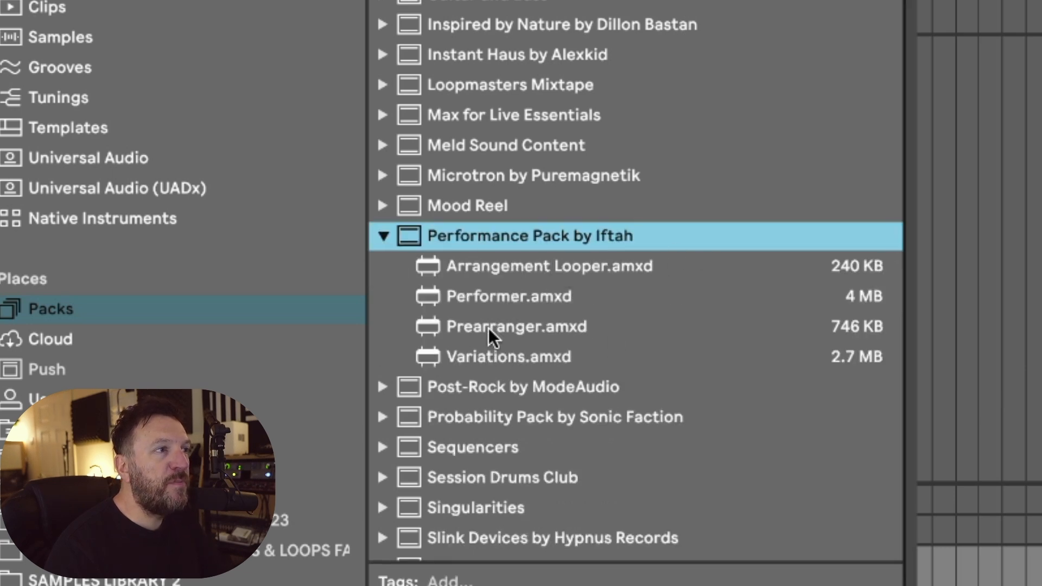
pyautogui.moveTo(601, 379)
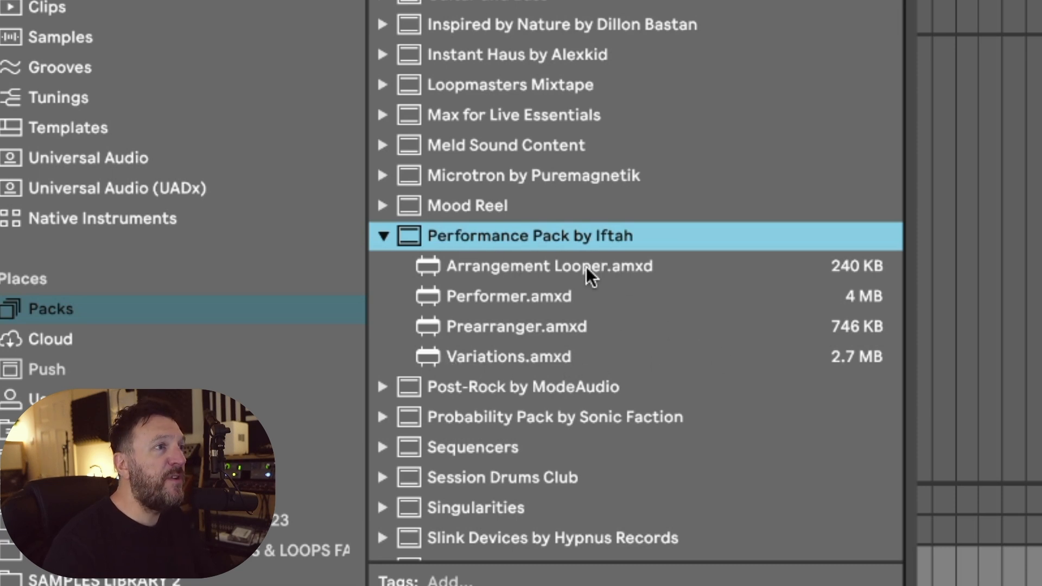
pyautogui.moveTo(598, 299)
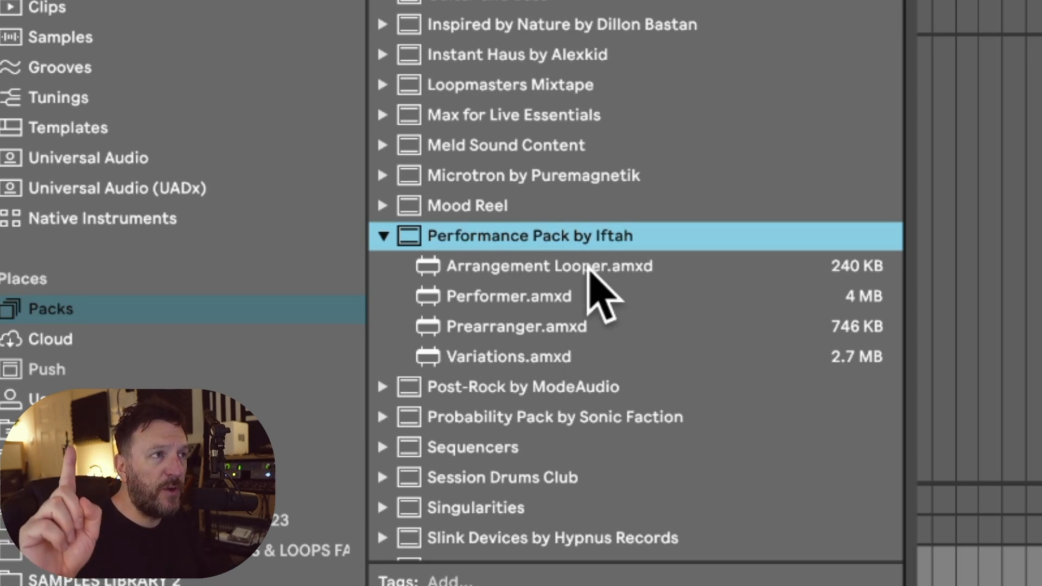
pyautogui.moveTo(578, 276)
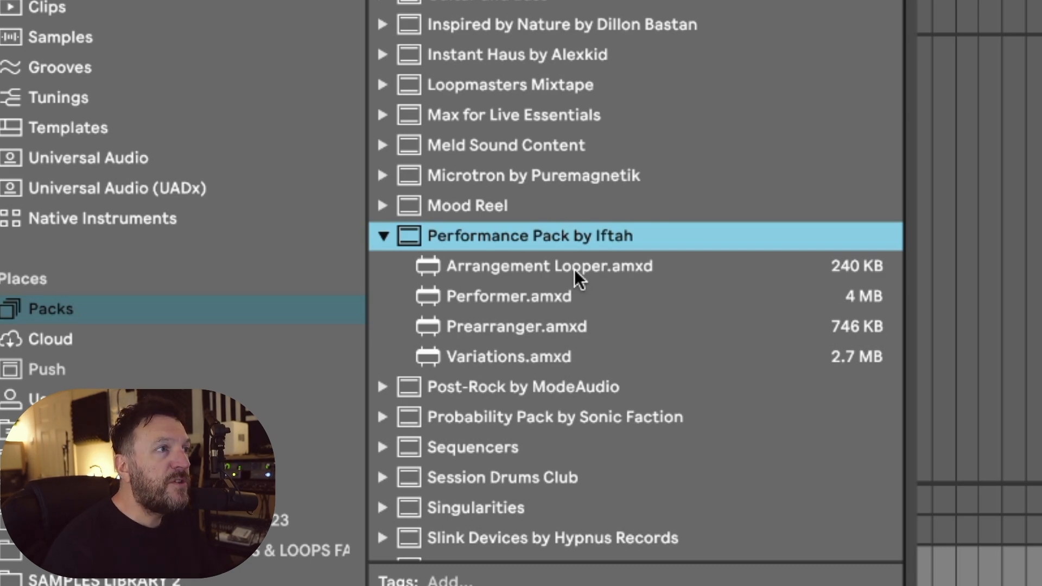
# Load Prearranger onto a track and rename its track/clip name from One to Piano.
pyautogui.click(509, 325)
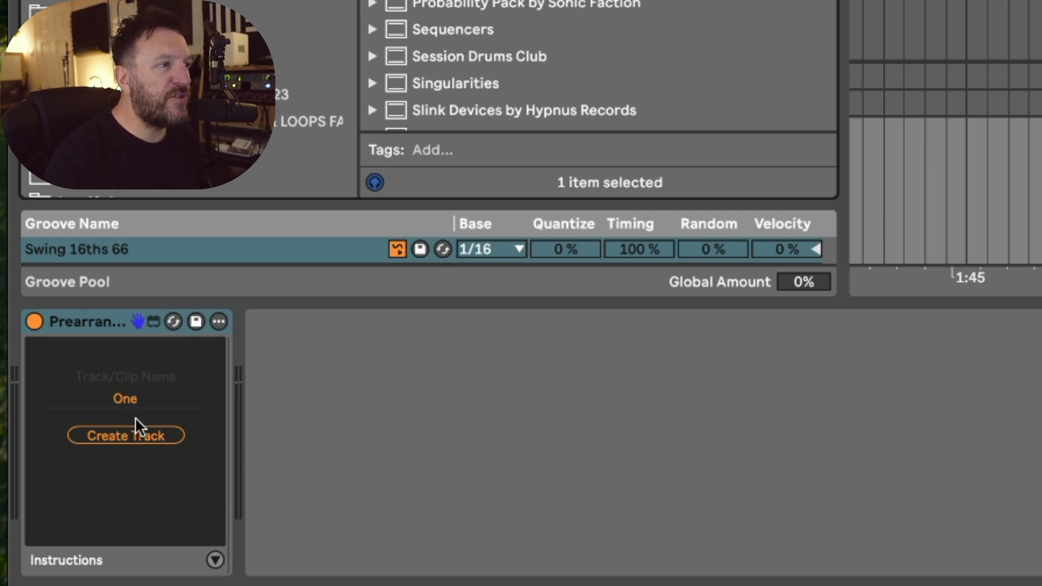
pyautogui.doubleClick(124, 399)
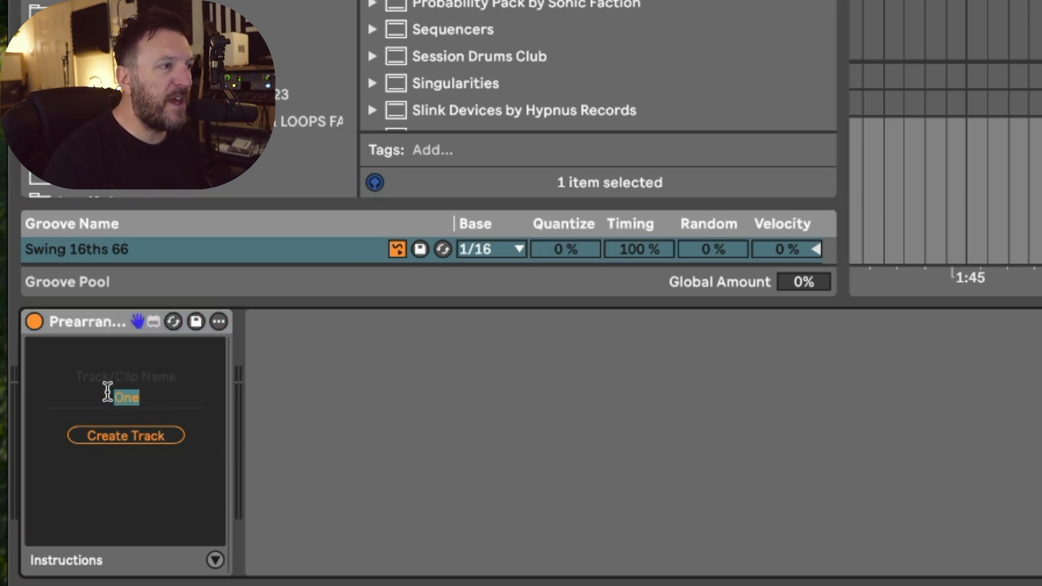
pyautogui.write('Piano')
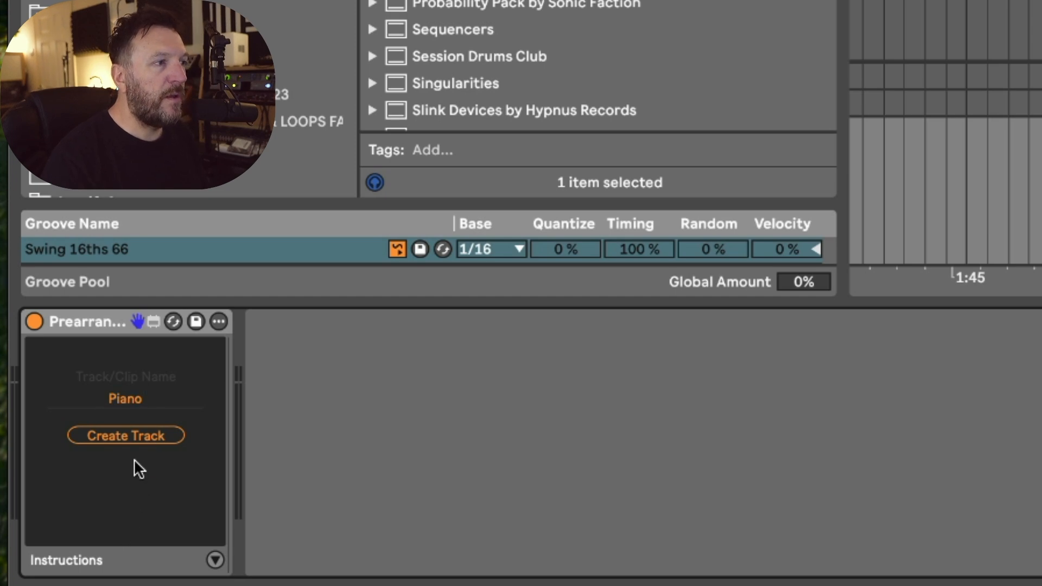
# Create the Piano and to Piano tracks from Prearranger and select the to Piano track.
pyautogui.click(126, 435)
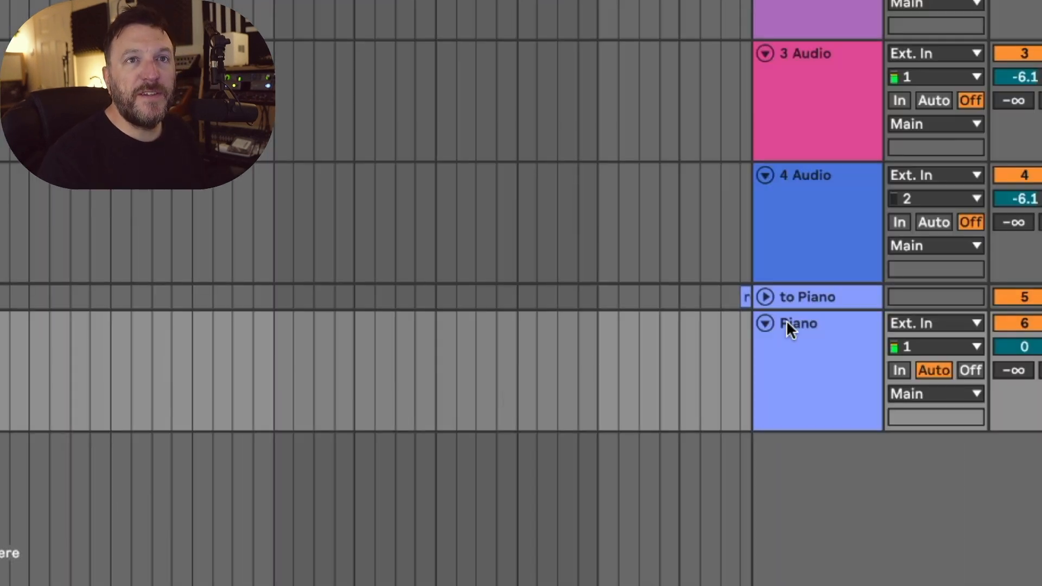
pyautogui.click(804, 296)
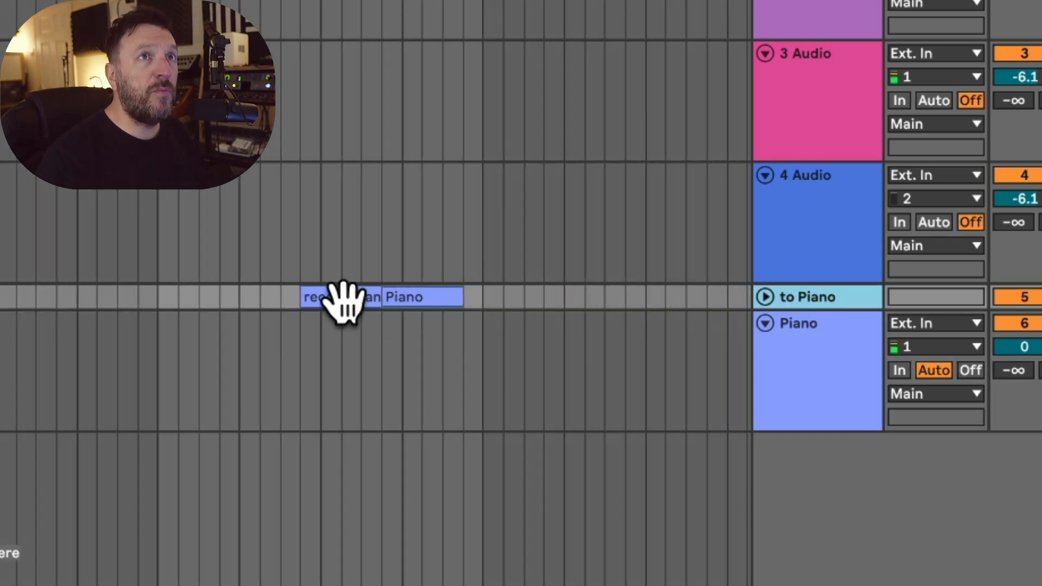
pyautogui.moveTo(804, 325)
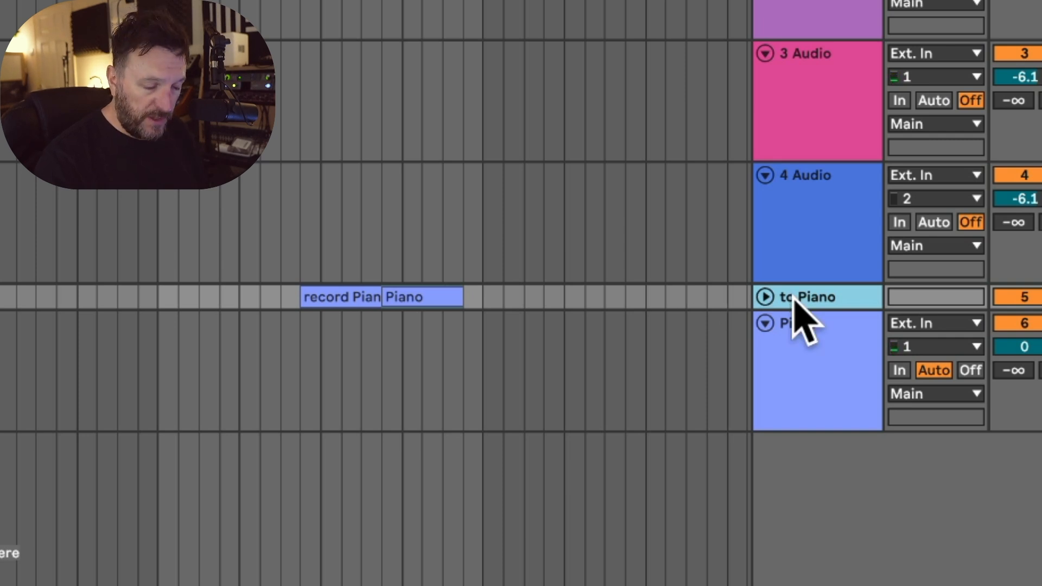
pyautogui.click(817, 370)
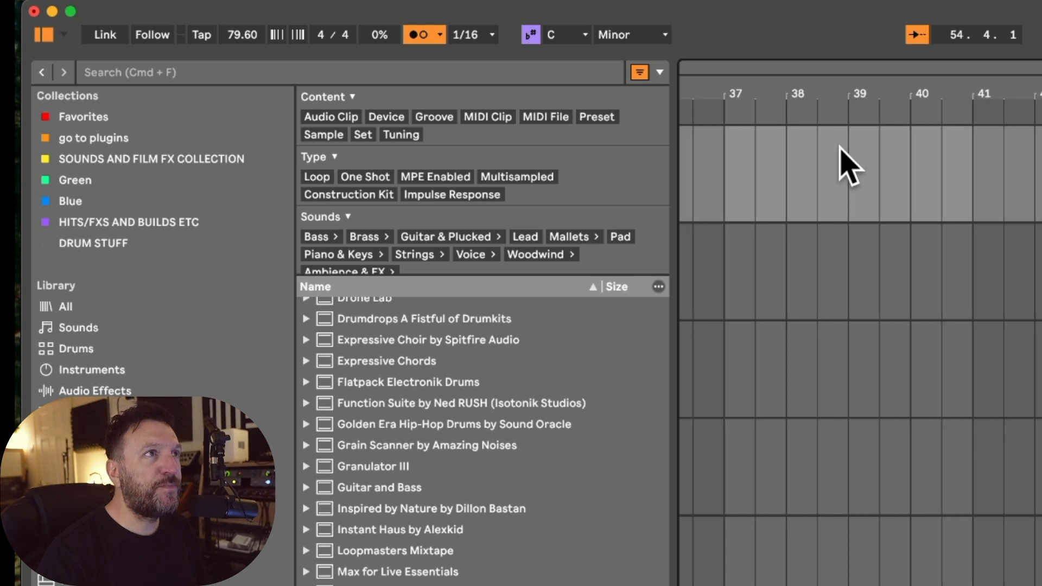
# Pick a new global launch quantisation value from the control bar.
pyautogui.click(472, 34)
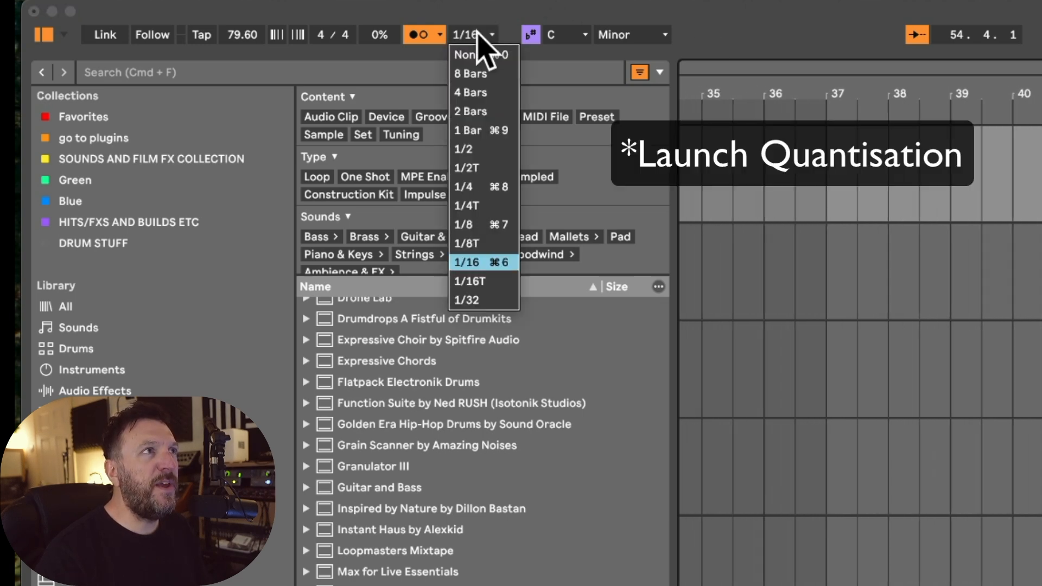
pyautogui.click(469, 130)
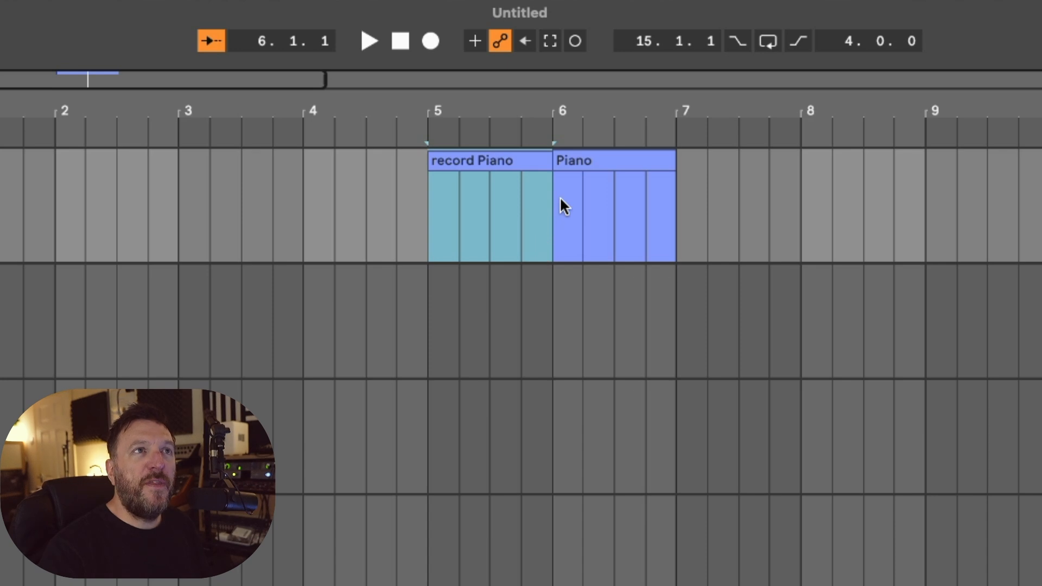
pyautogui.moveTo(681, 232)
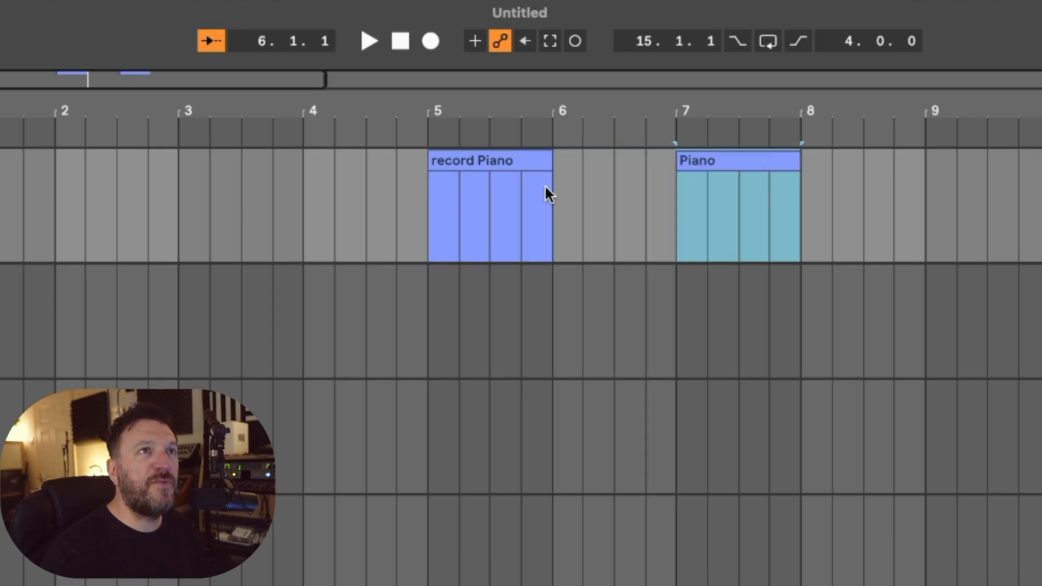
# Bring up the colour options for the Piano clip.
pyautogui.rightClick(730, 159)
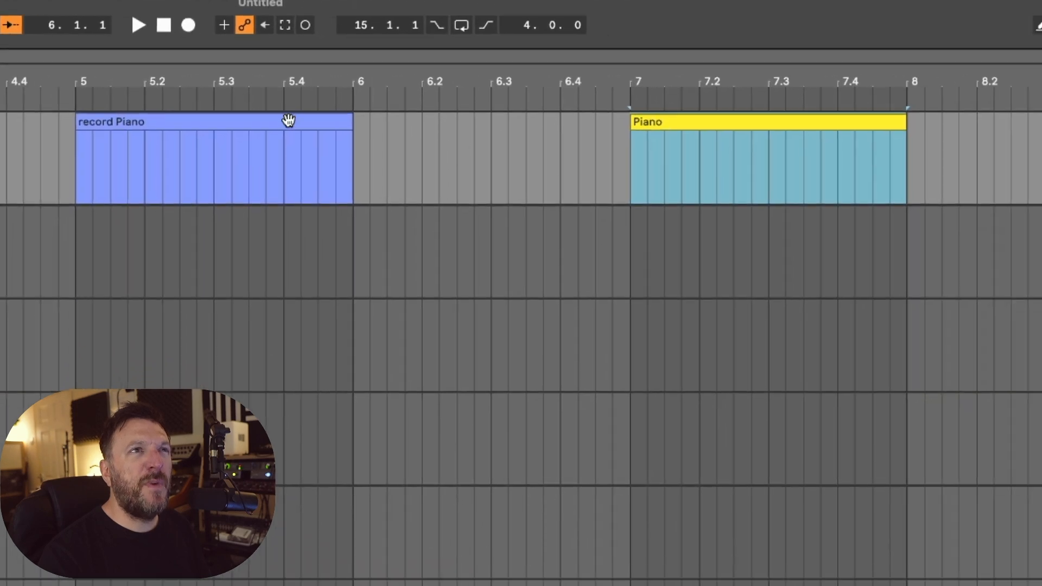
pyautogui.moveTo(335, 126)
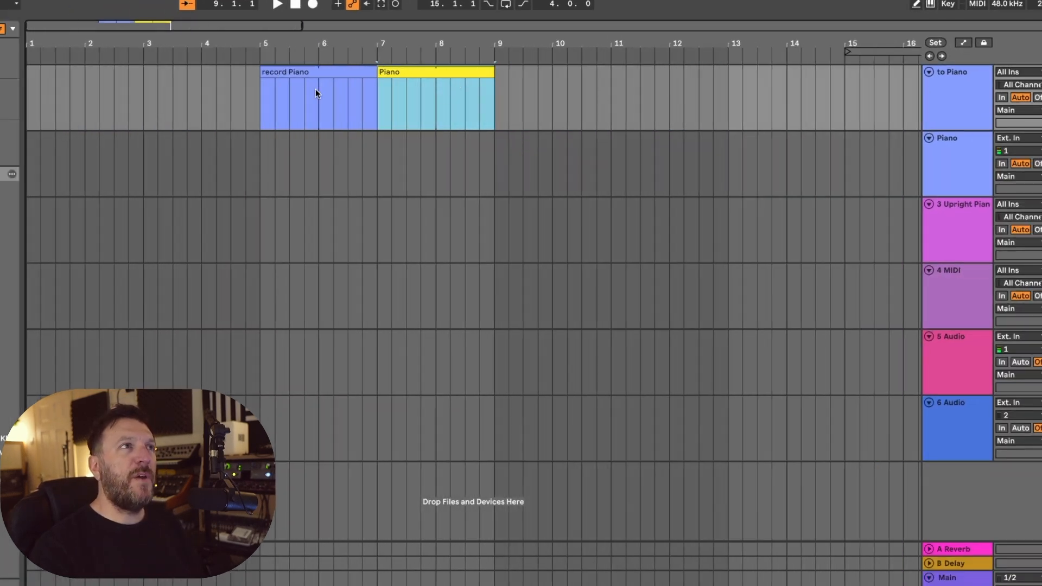
pyautogui.moveTo(294, 93)
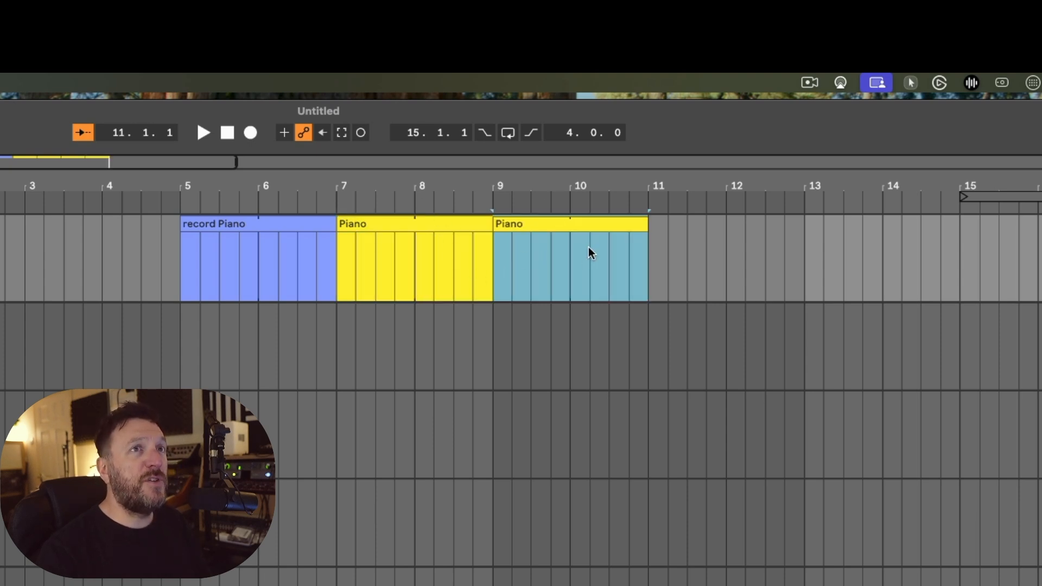
pyautogui.moveTo(667, 270)
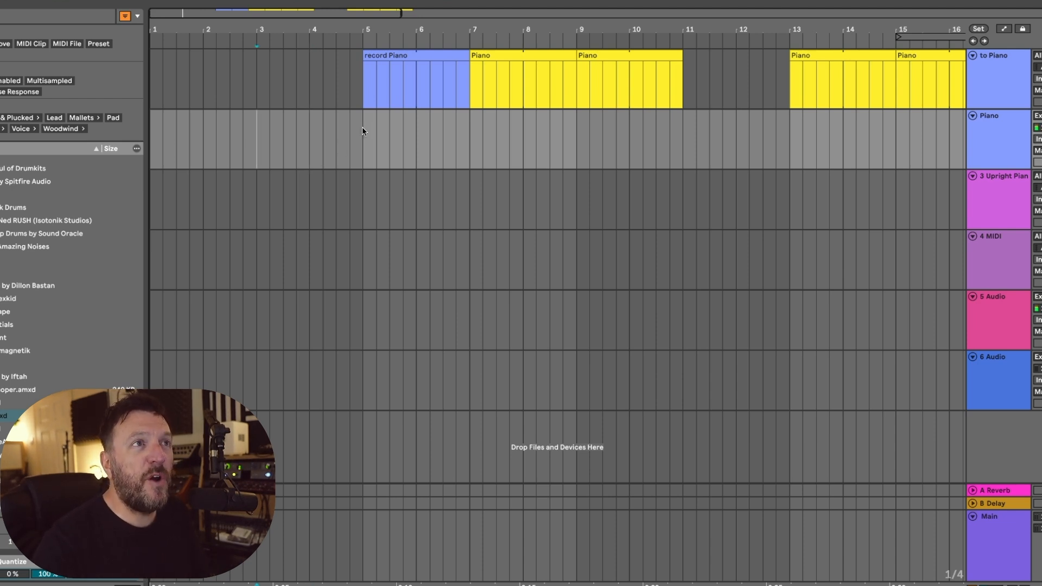
pyautogui.moveTo(470, 148)
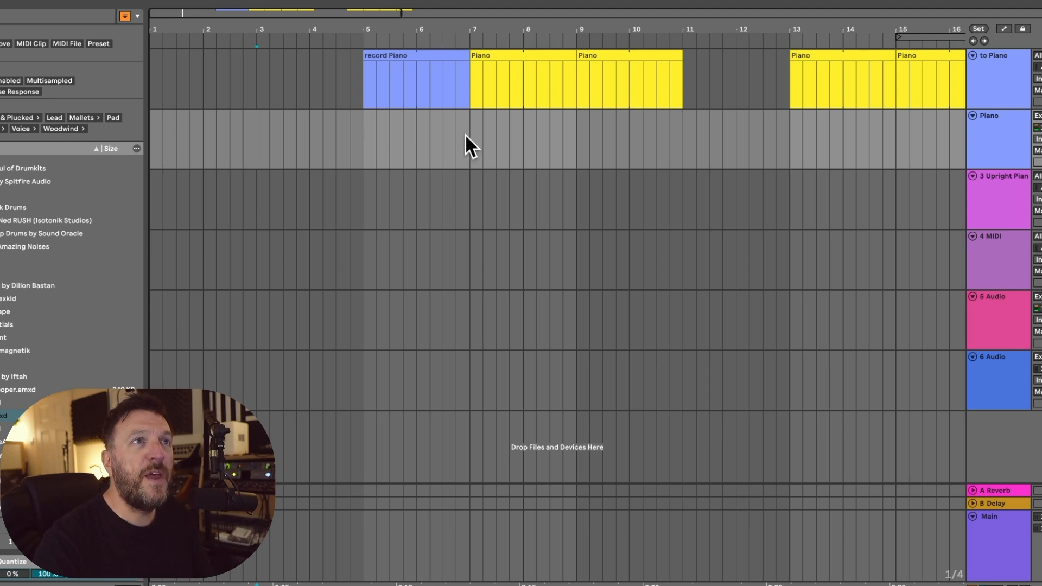
pyautogui.moveTo(662, 148)
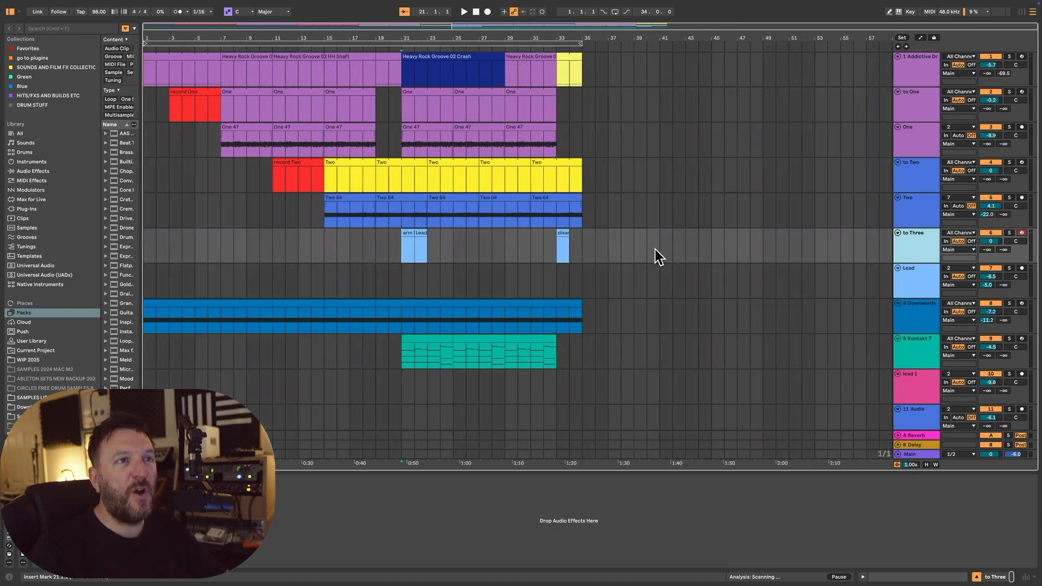
pyautogui.moveTo(626, 248)
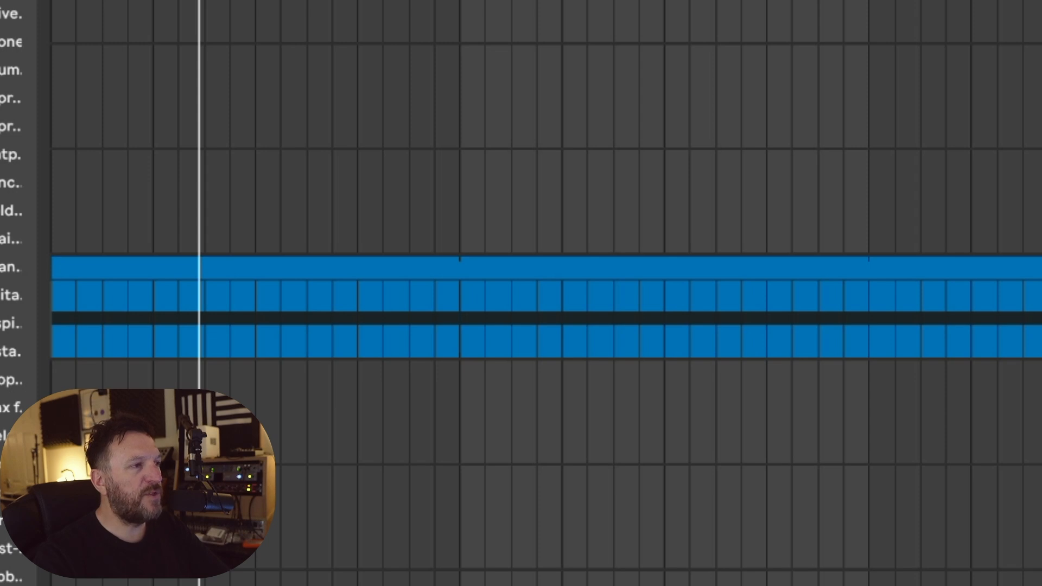
pyautogui.moveTo(156, 146)
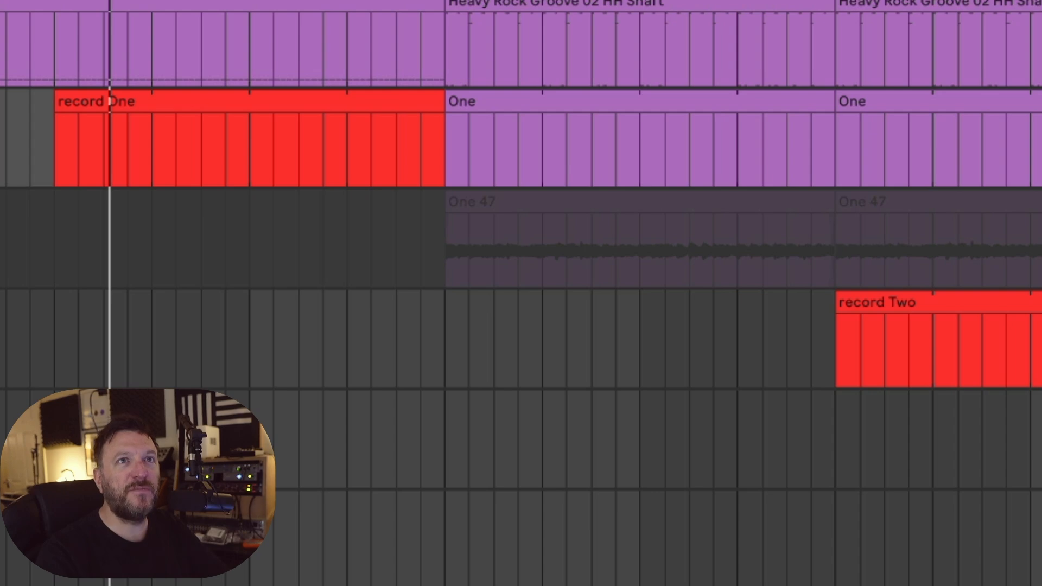
pyautogui.moveTo(431, 162)
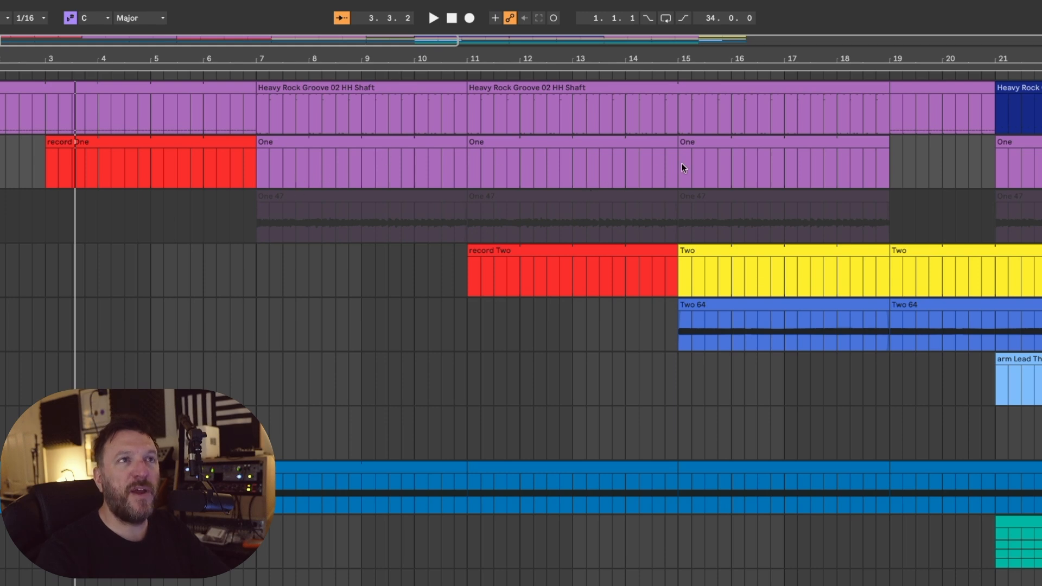
pyautogui.moveTo(562, 189)
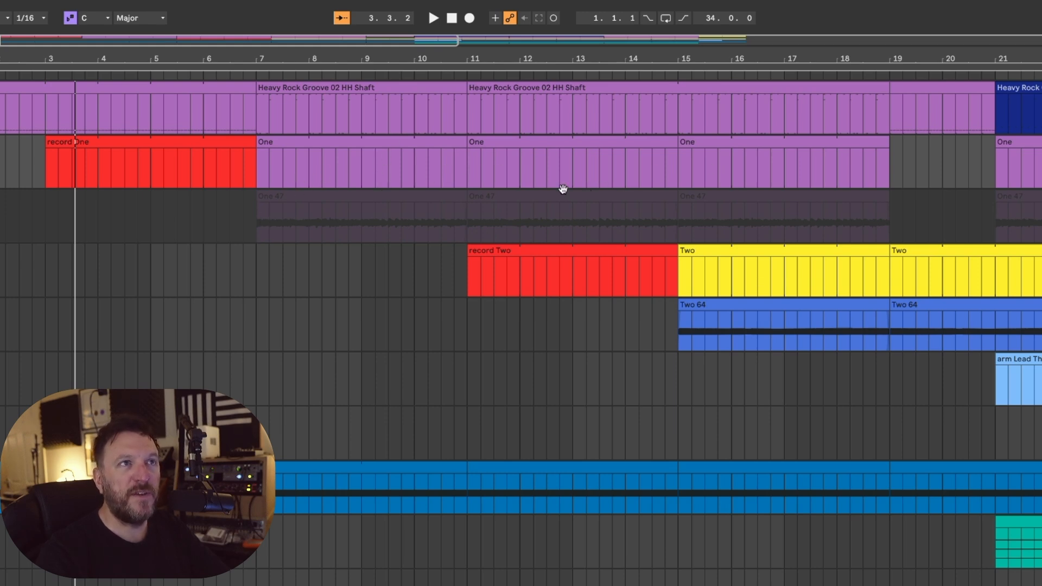
pyautogui.hscroll(3)
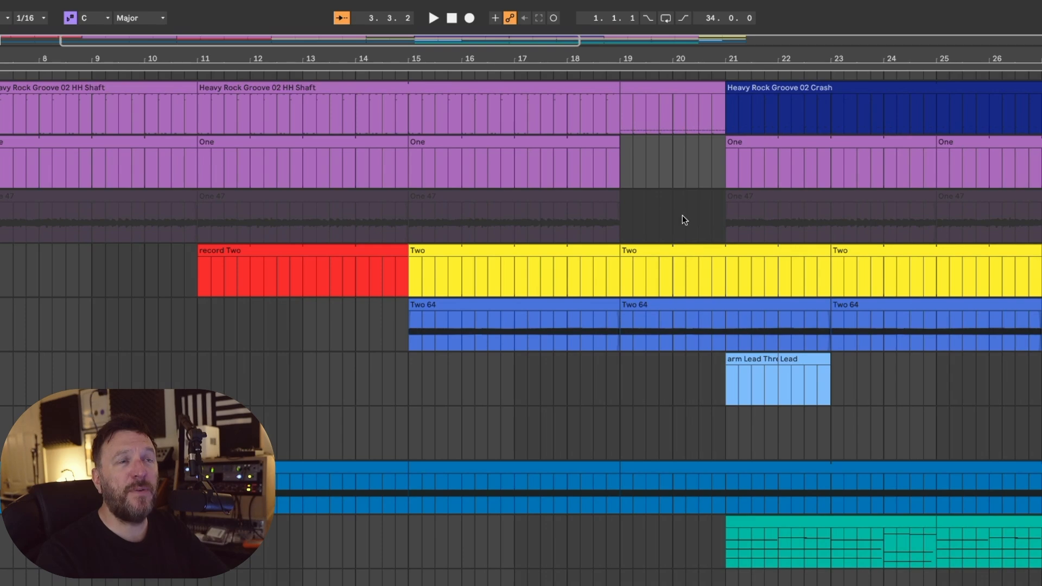
pyautogui.hscroll(3)
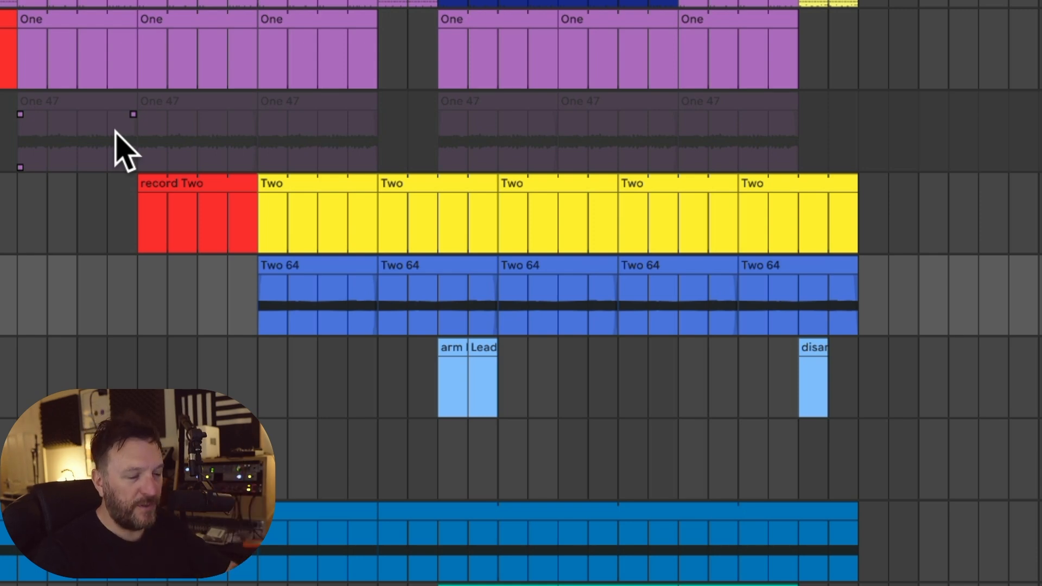
pyautogui.moveTo(137, 223)
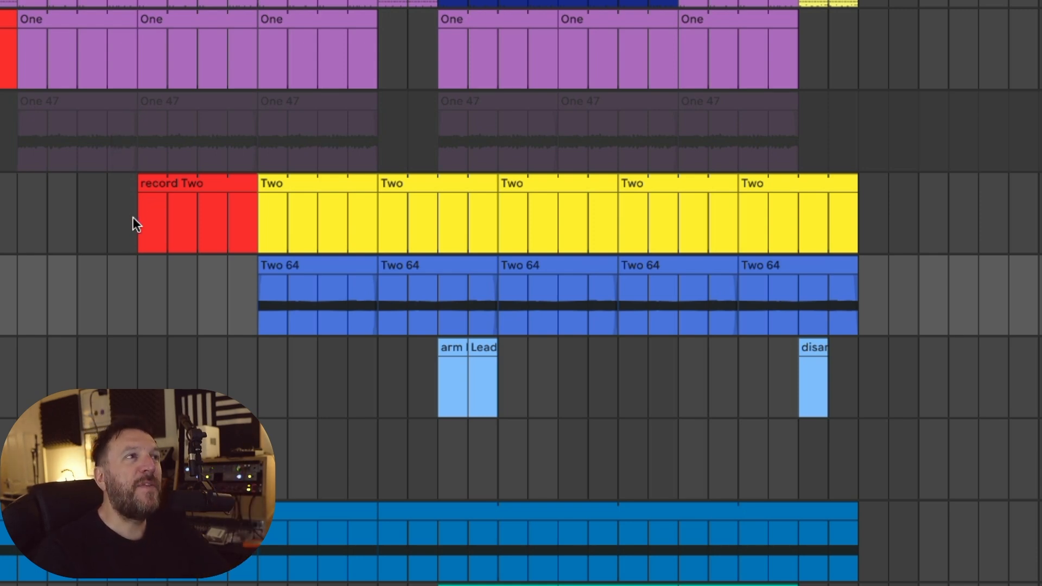
pyautogui.moveTo(216, 232)
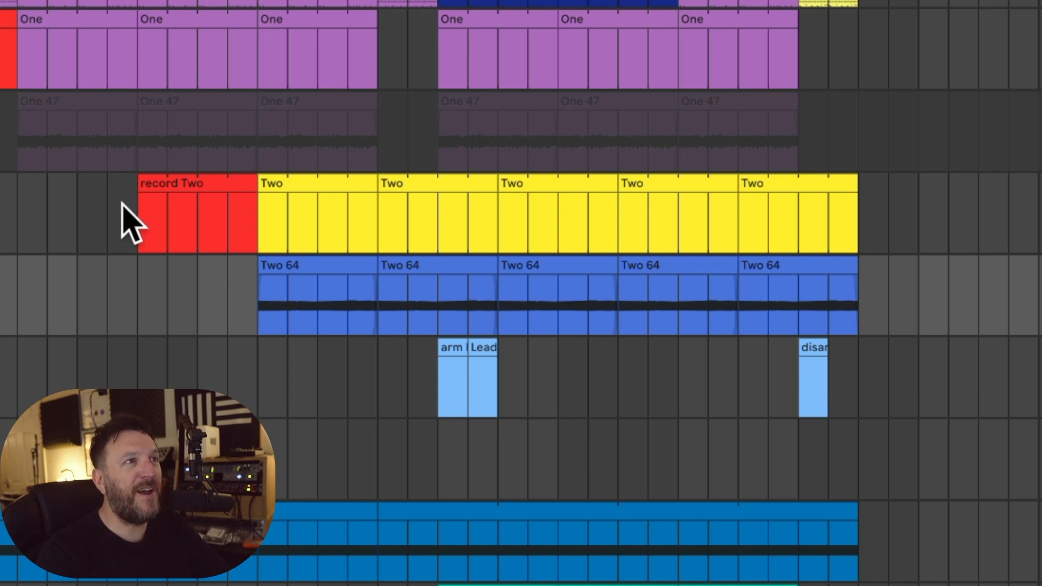
pyautogui.moveTo(250, 304)
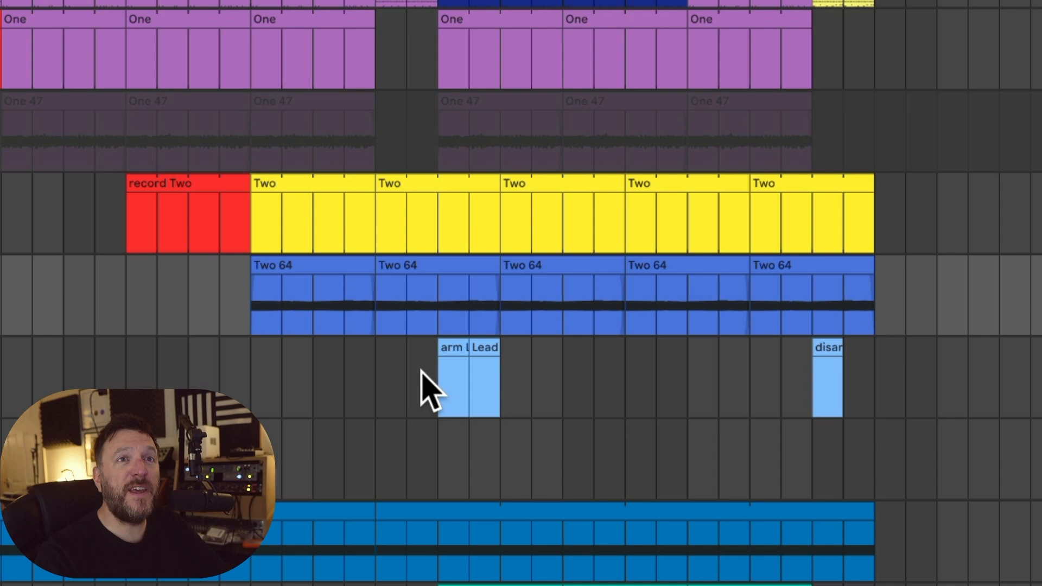
# Scroll the arrangement right to view the alternating One 50/One 47 and Two 65/Two 64 takes.
pyautogui.hscroll(3)
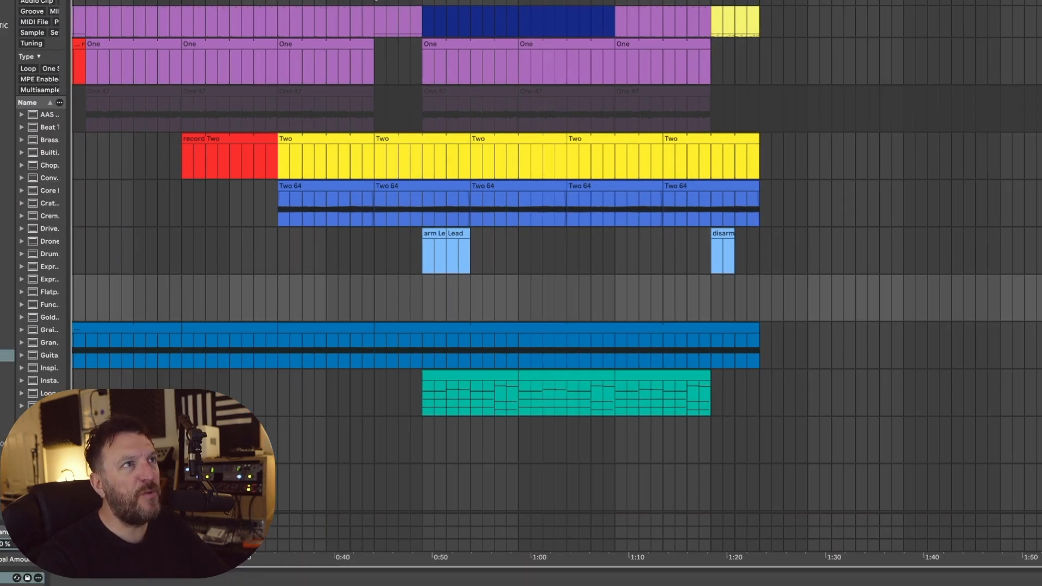
pyautogui.moveTo(549, 317)
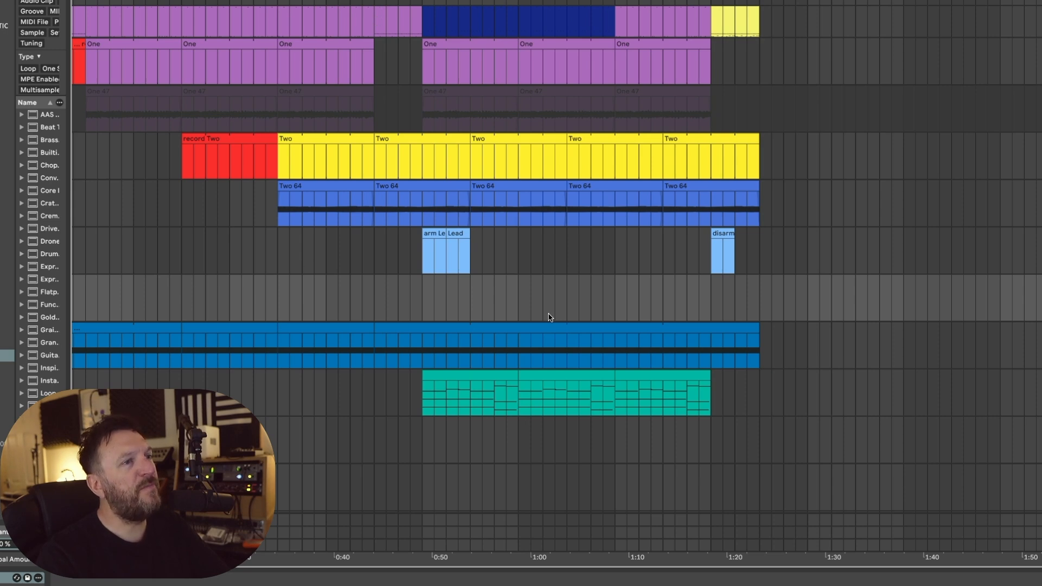
pyautogui.moveTo(682, 428)
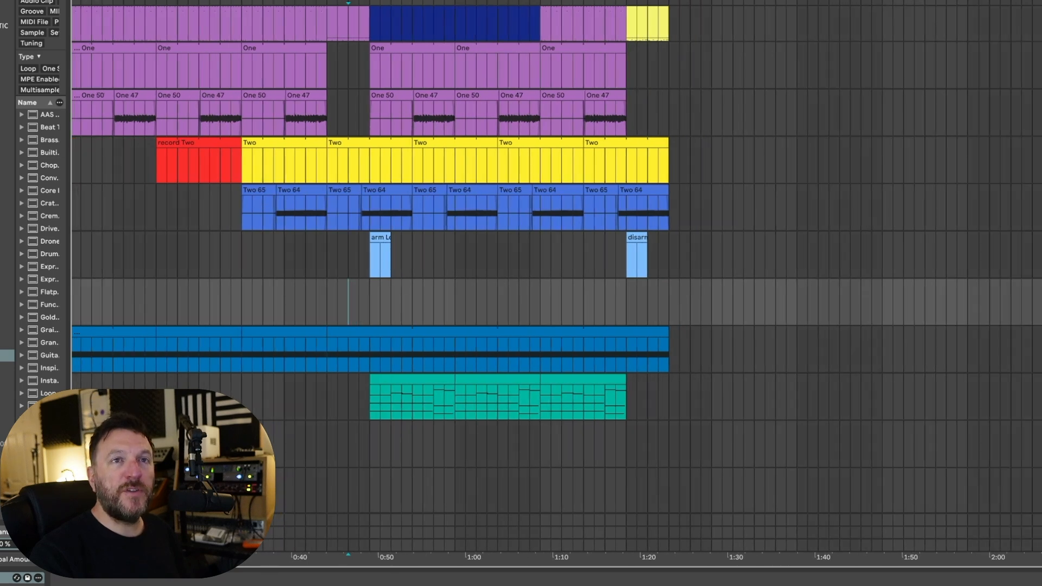
pyautogui.moveTo(1007, 295)
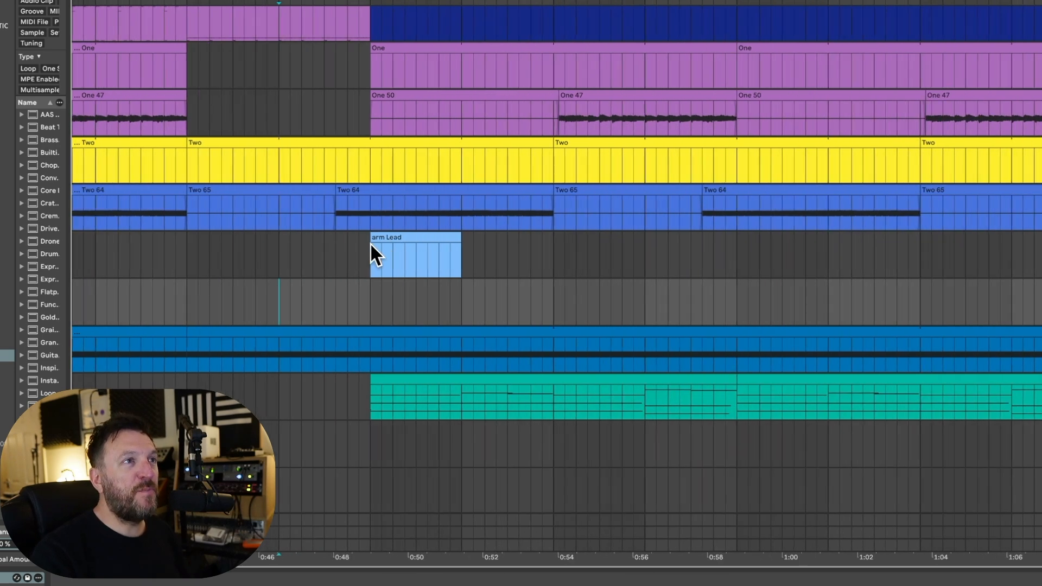
pyautogui.moveTo(430, 239)
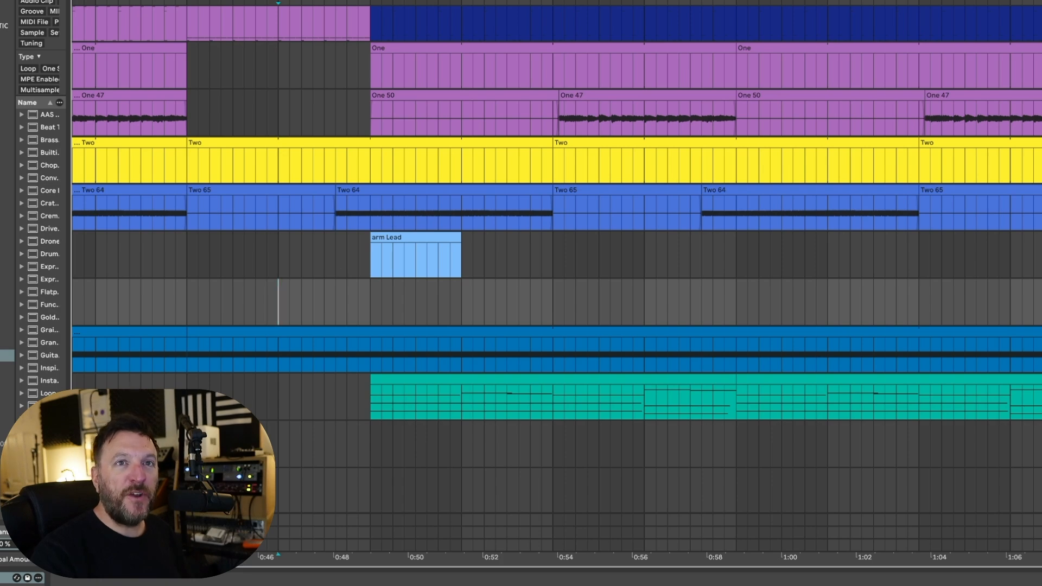
pyautogui.hscroll(3)
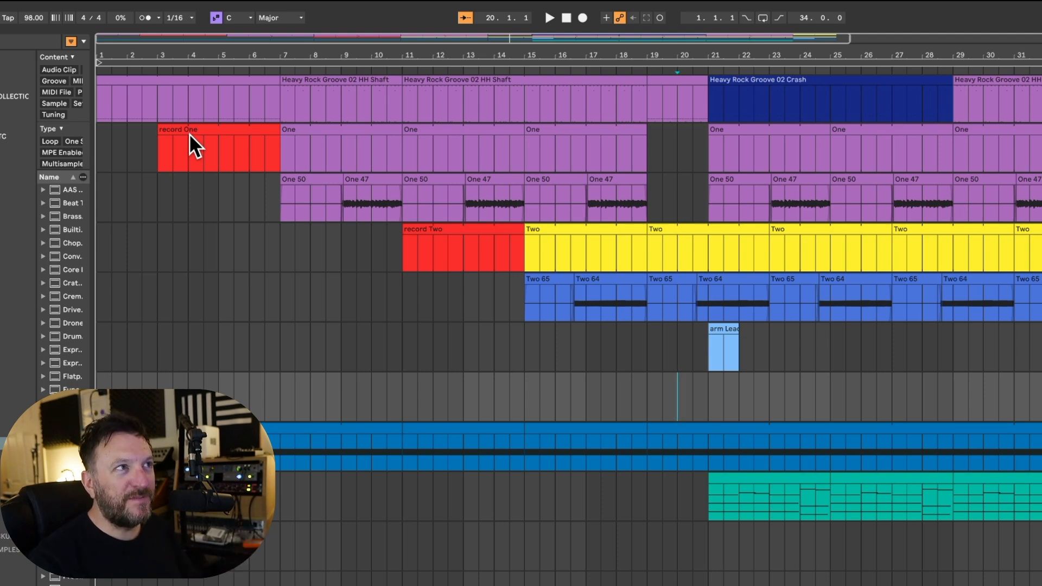
pyautogui.moveTo(380, 272)
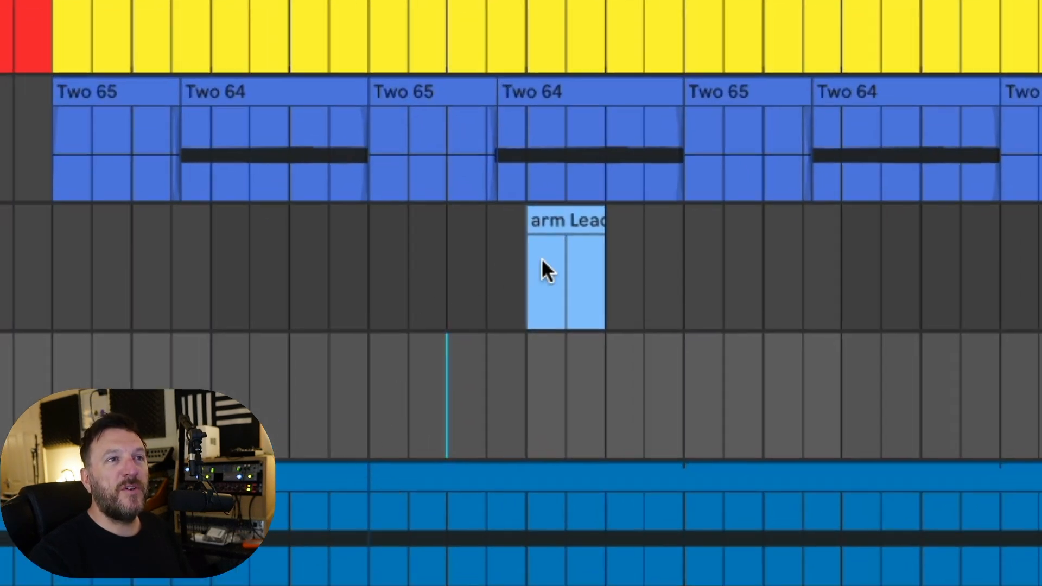
pyautogui.moveTo(642, 285)
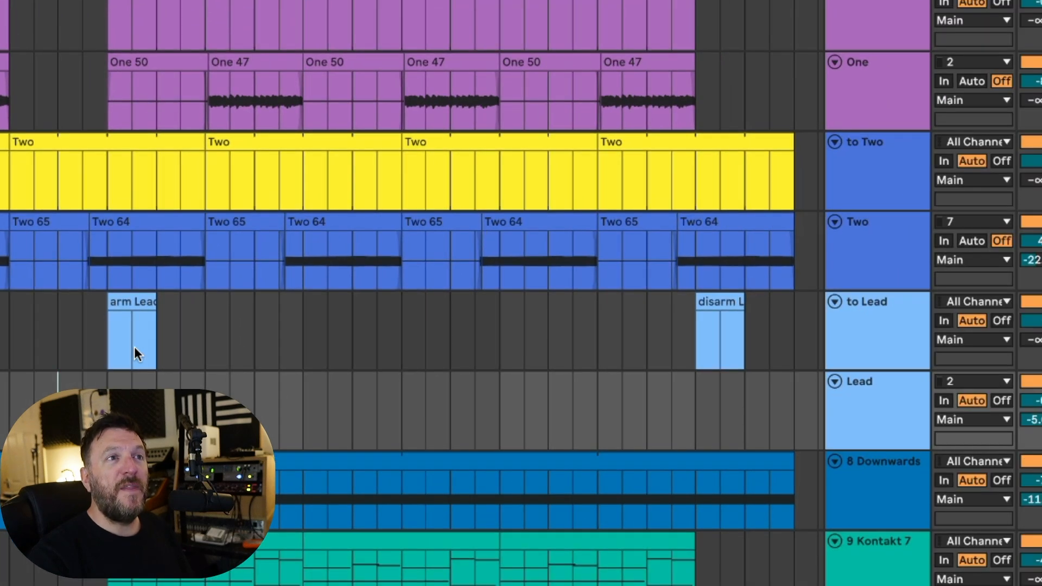
pyautogui.moveTo(711, 424)
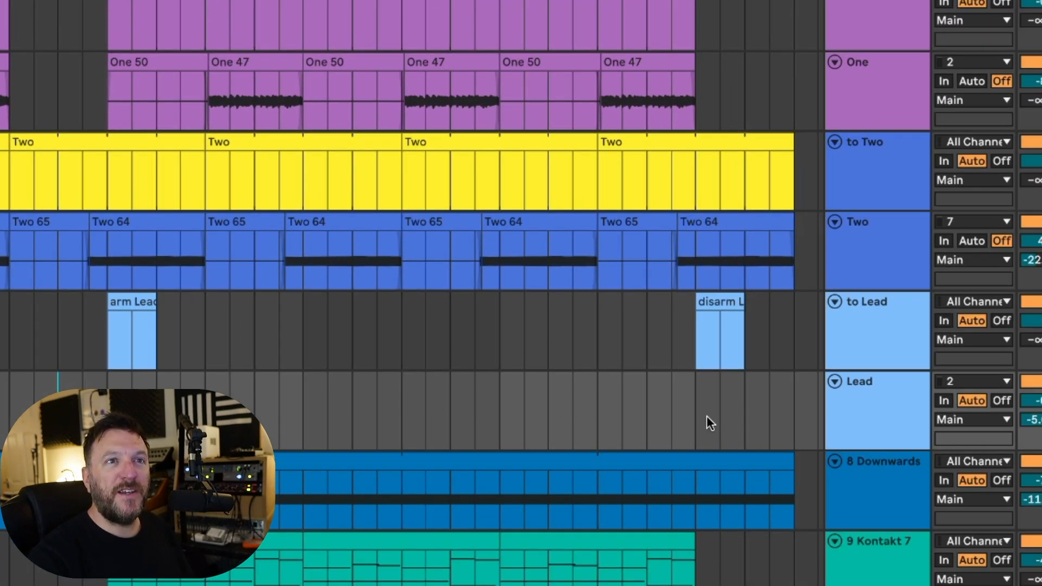
pyautogui.moveTo(705, 448)
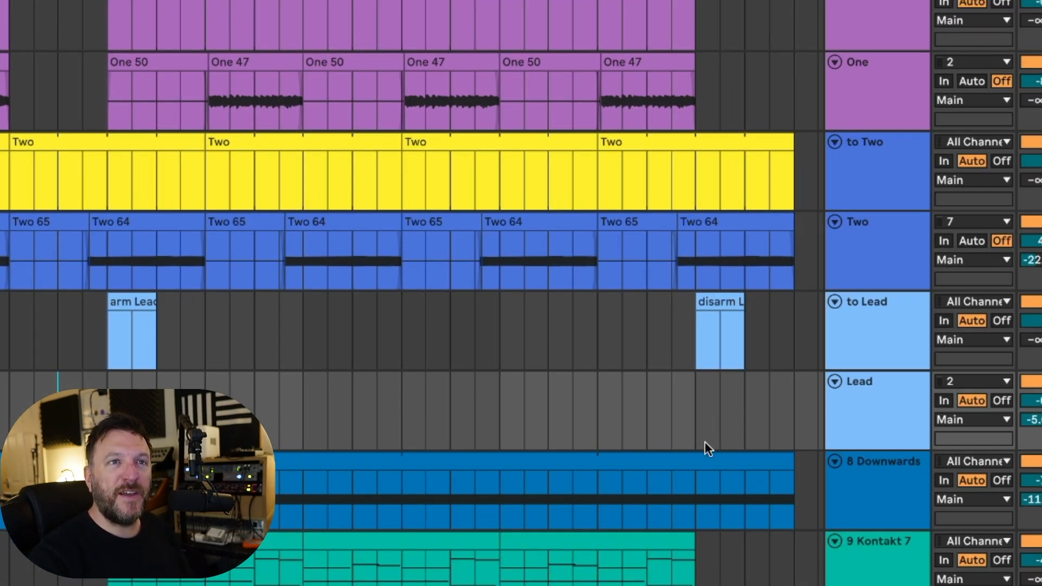